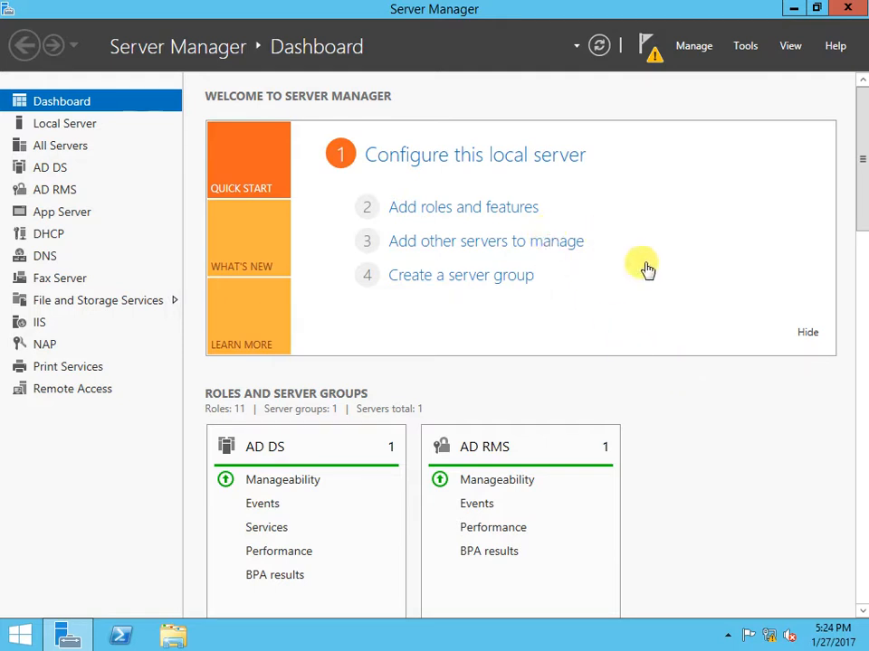
mouse_move(589, 210)
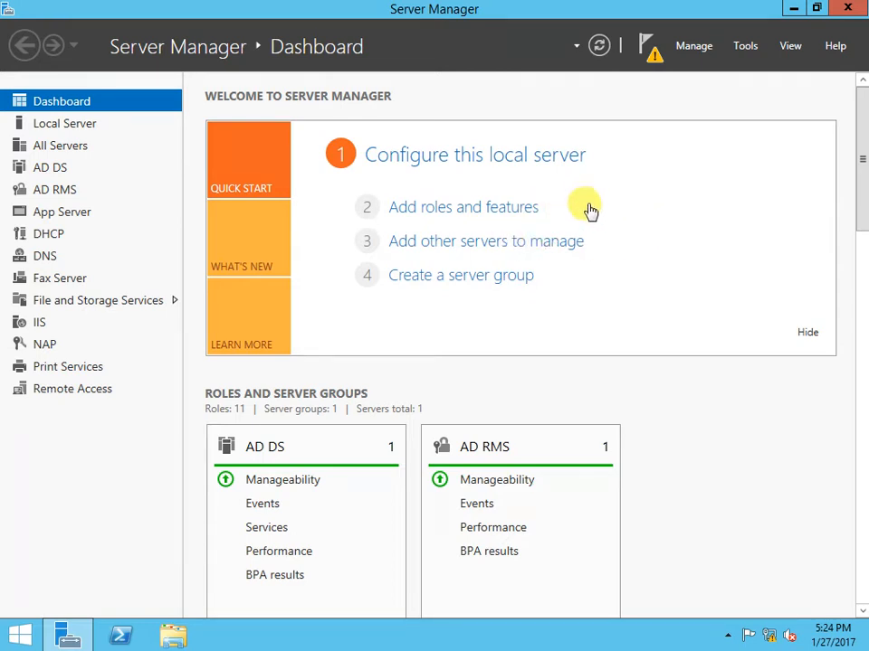
mouse_move(722, 88)
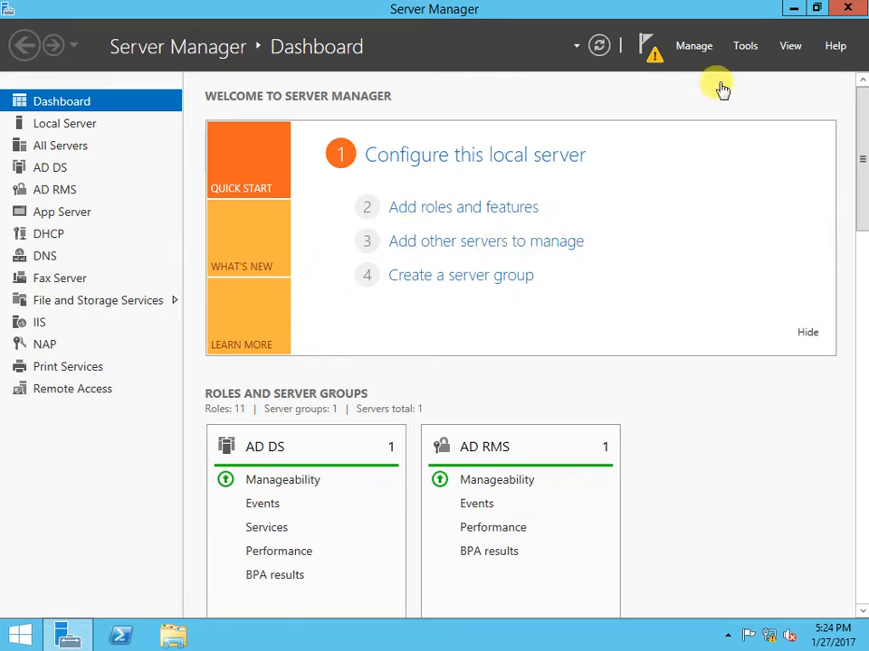
mouse_move(693, 77)
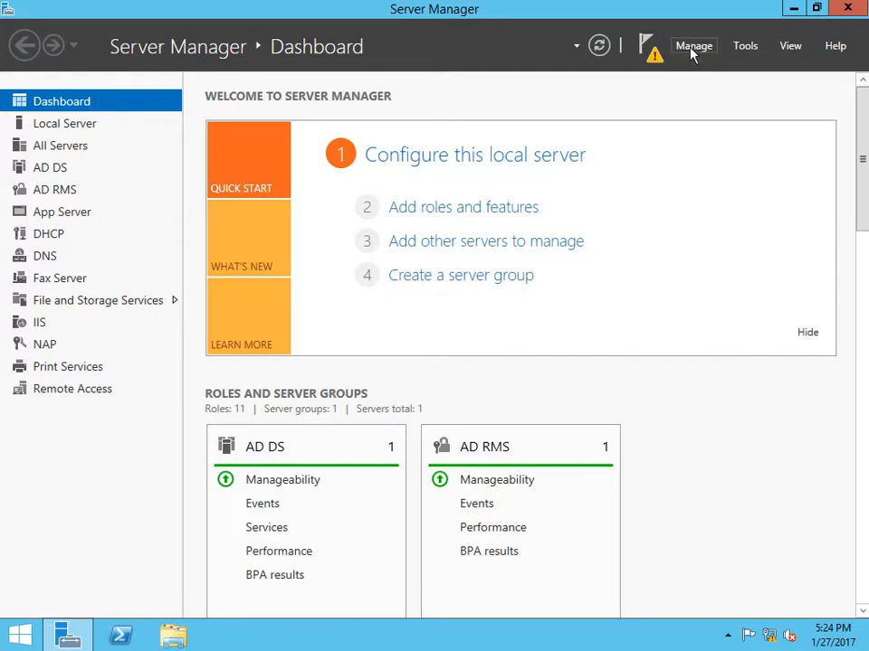
Launch the Remove Roles and Features Wizard from the Manage menu.
left_click(693, 45)
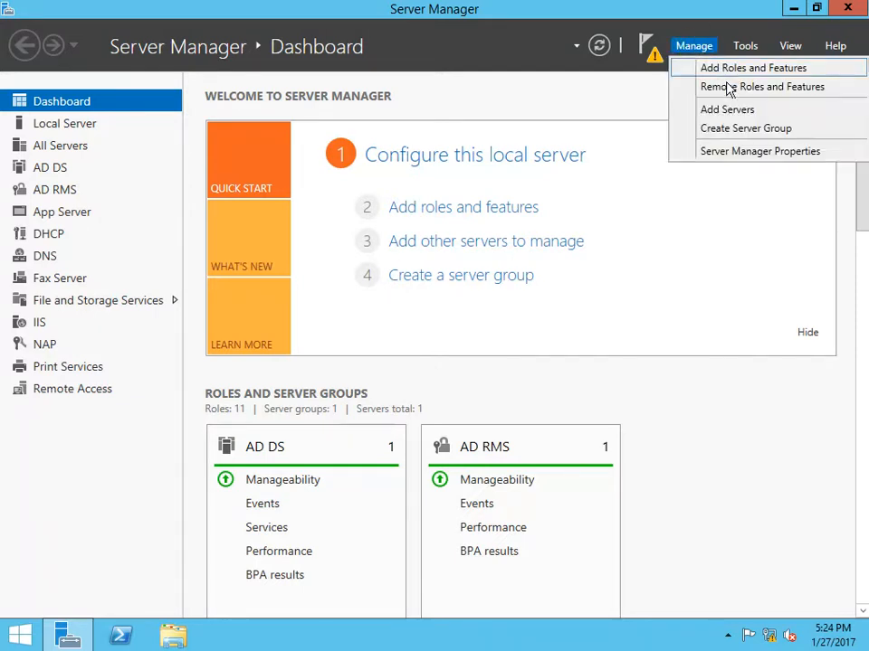
mouse_move(762, 86)
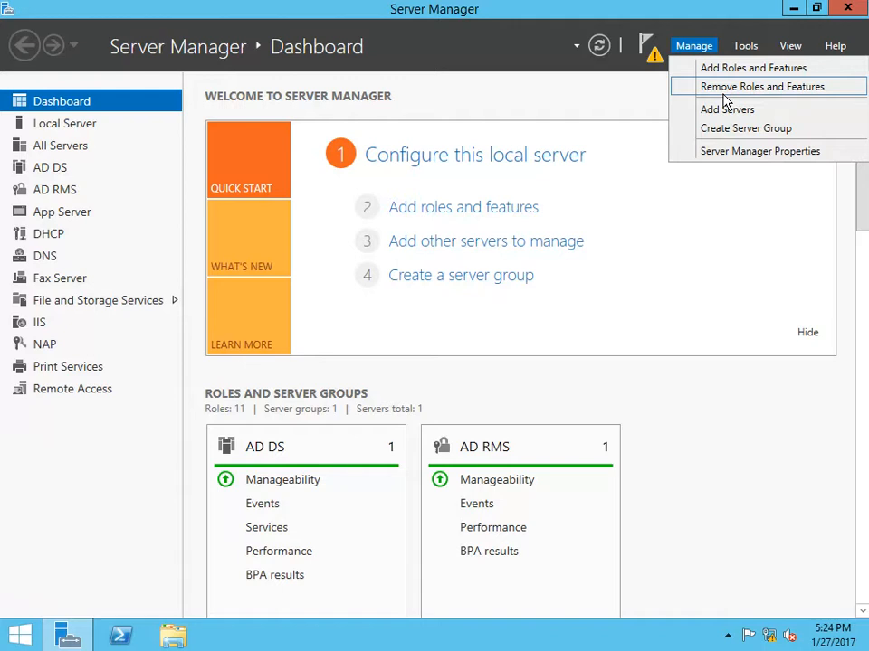
left_click(762, 85)
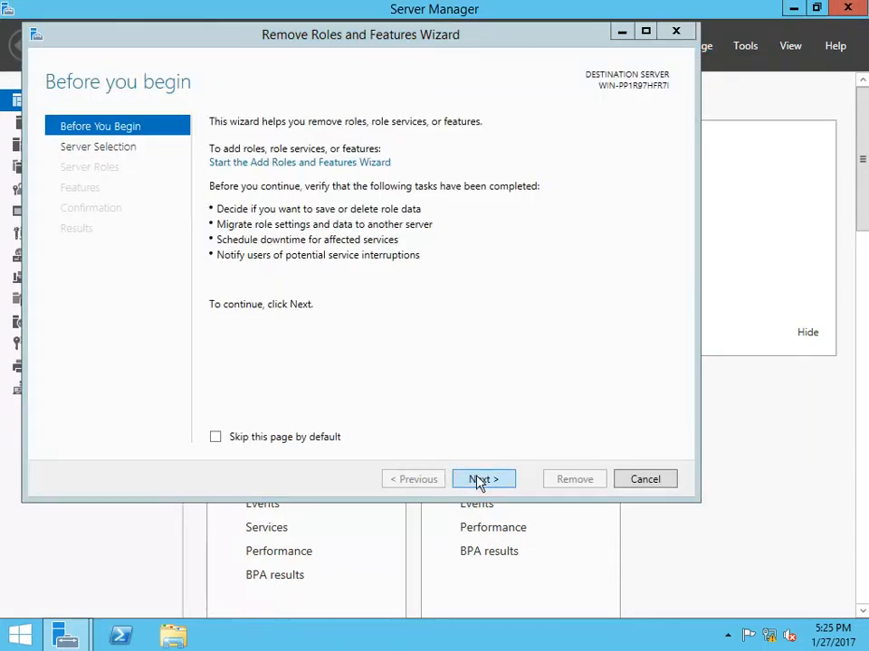
Uncheck DNS Server, remove its management tools, and reach the Confirmation page.
left_click(484, 478)
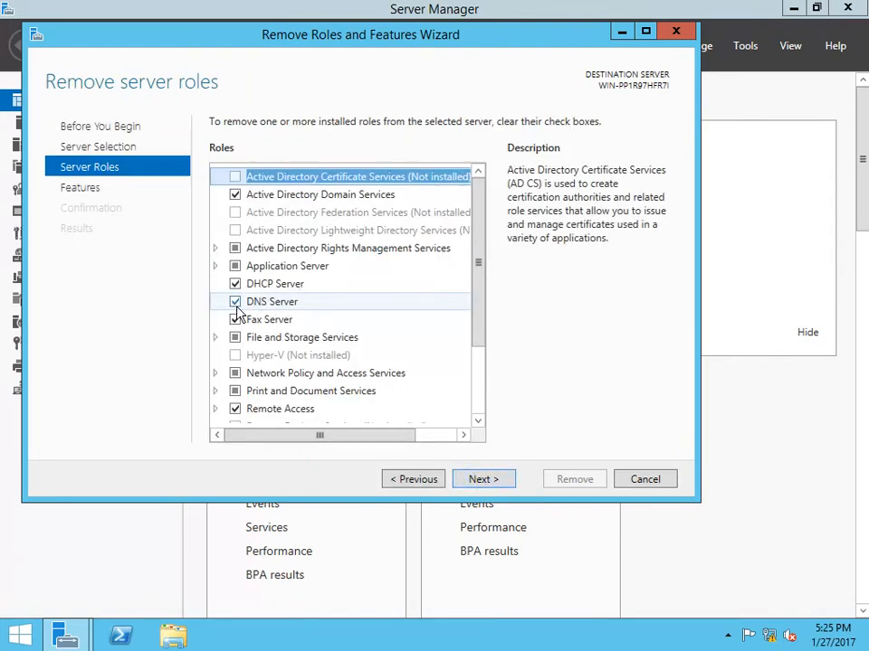
left_click(235, 301)
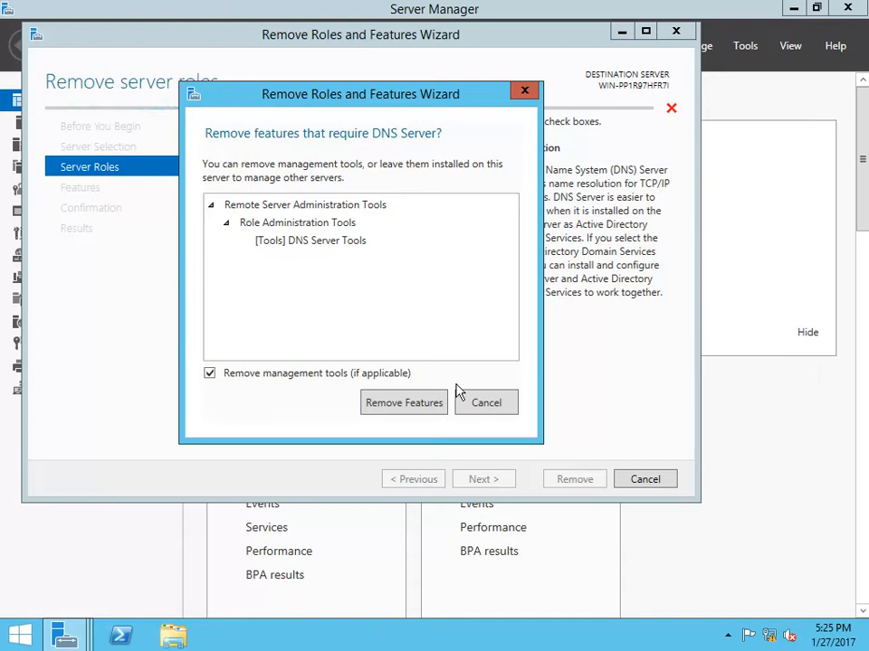
left_click(404, 401)
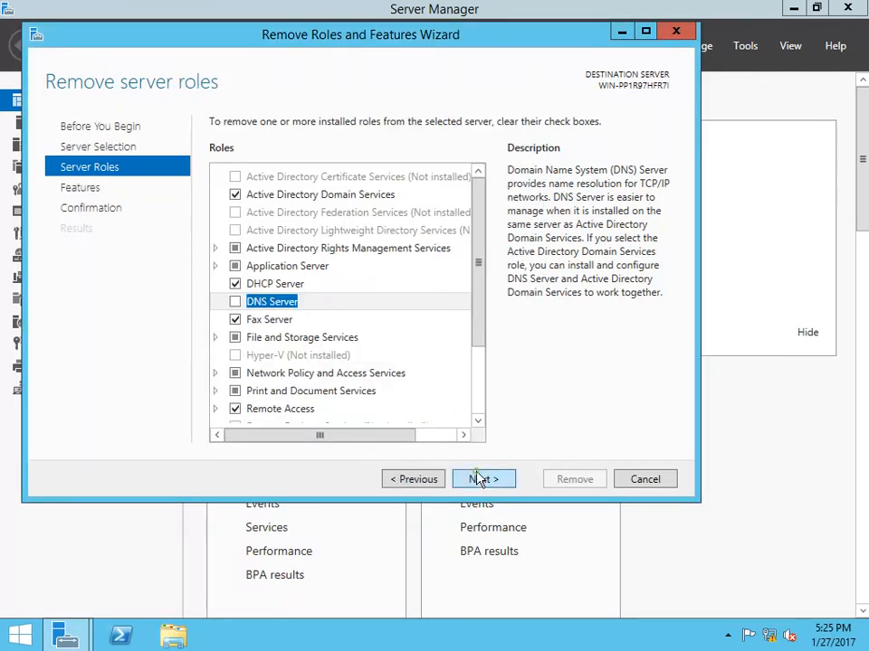
left_click(484, 479)
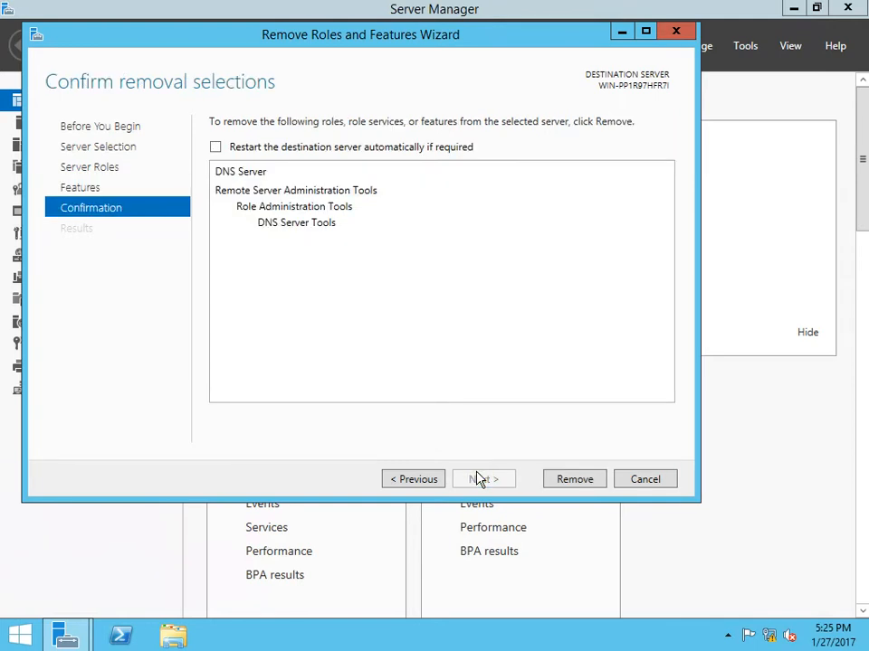
Remove DNS Server and its tools, then close the wizard once removal finishes.
left_click(574, 479)
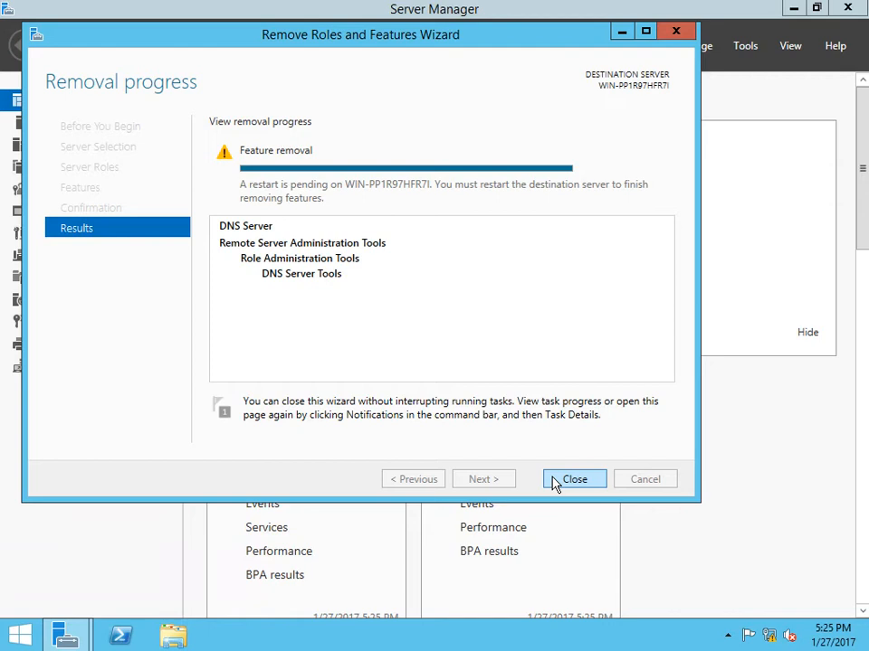
left_click(574, 479)
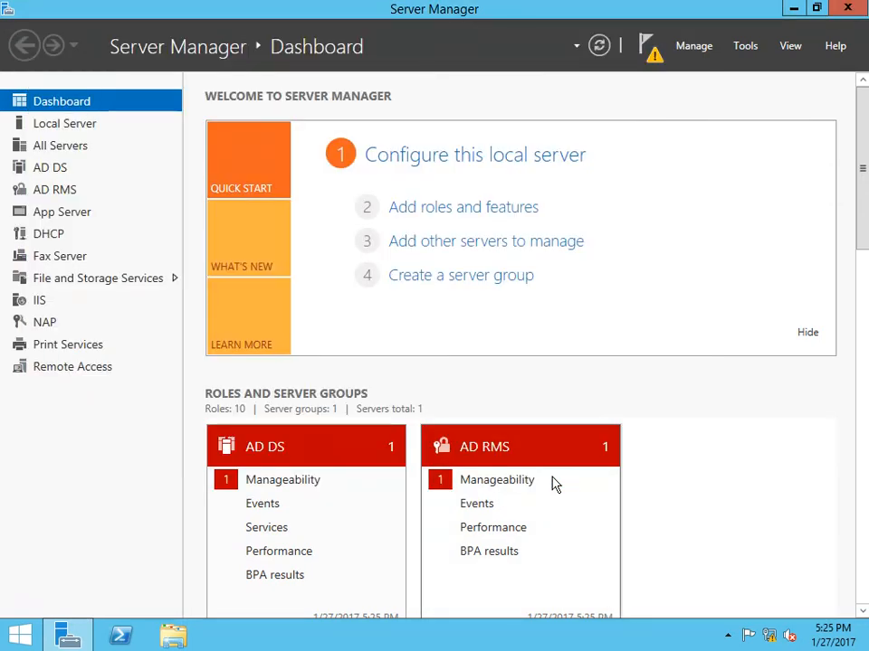
mouse_move(760, 204)
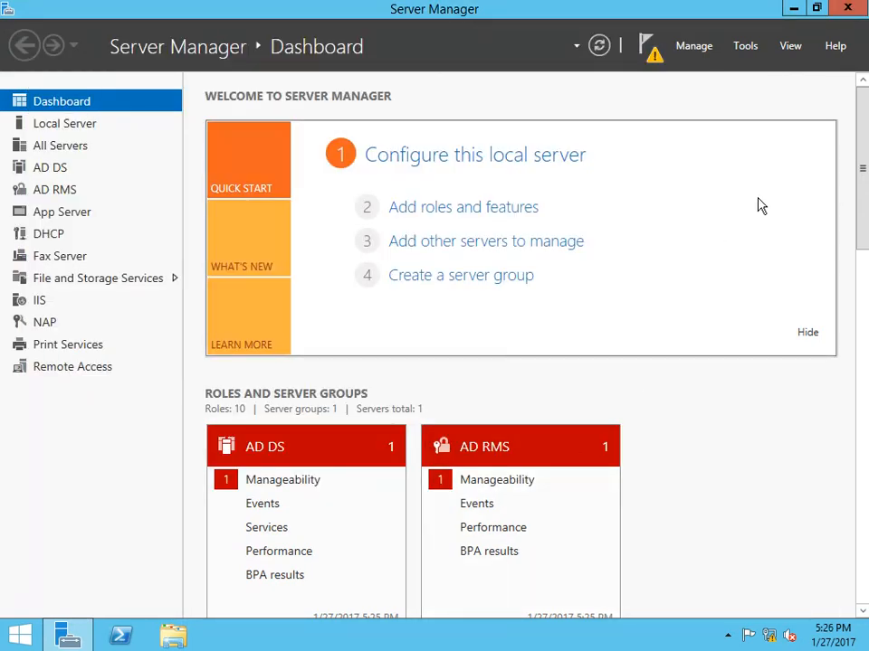